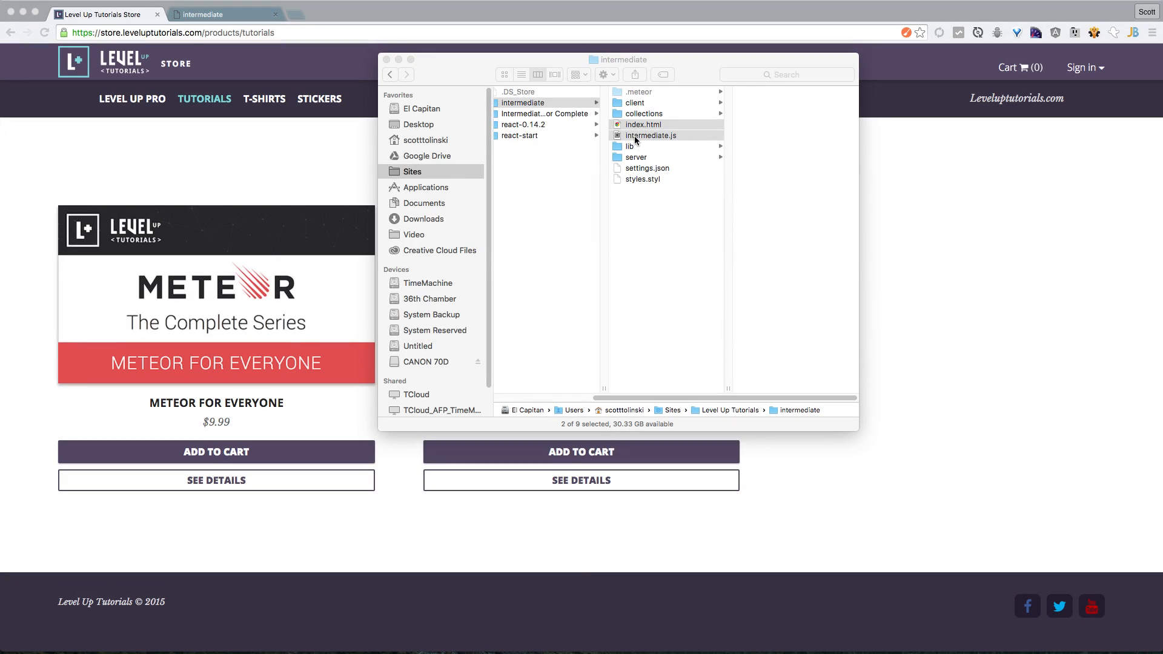
- Open the intermediate project folder from Finder in Atom, showing index.html
drag(645, 135, 481, 533)
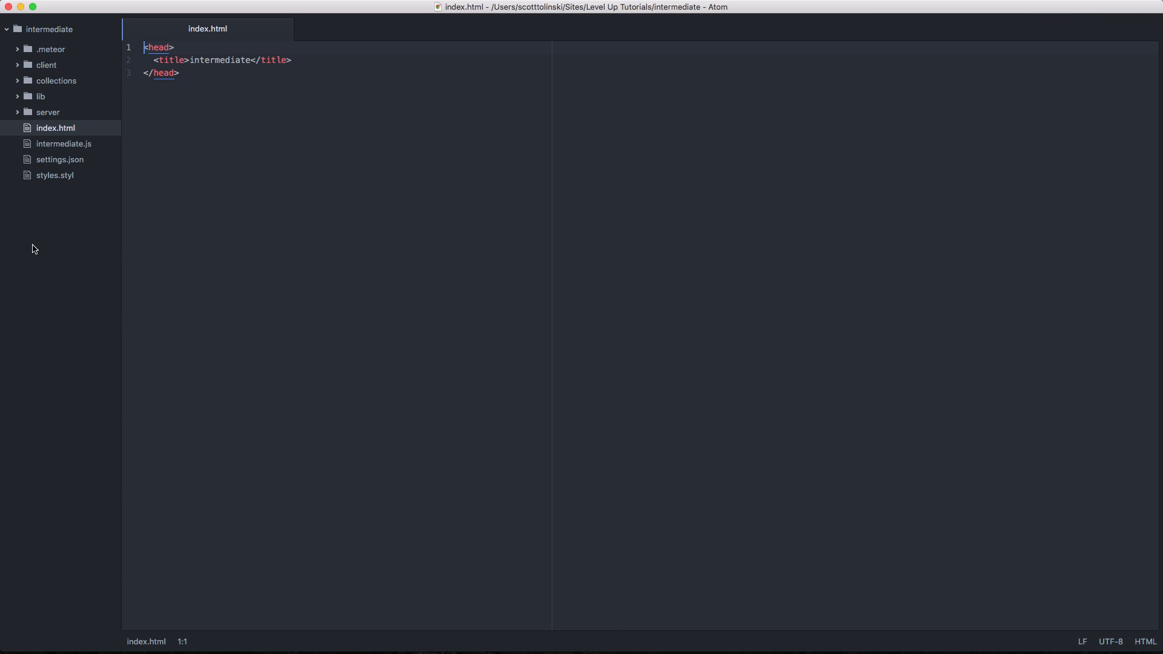
mouse_move(58, 94)
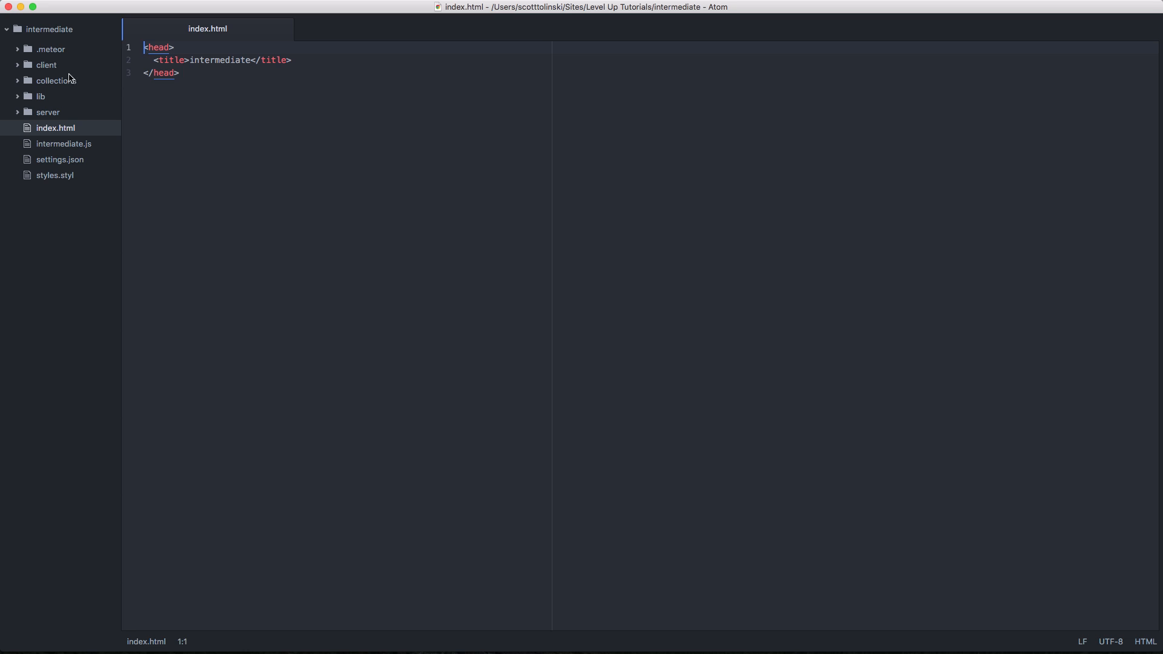
- Open intermediate.js, settings.json and styles.styl from the tree view as tabs
click(63, 143)
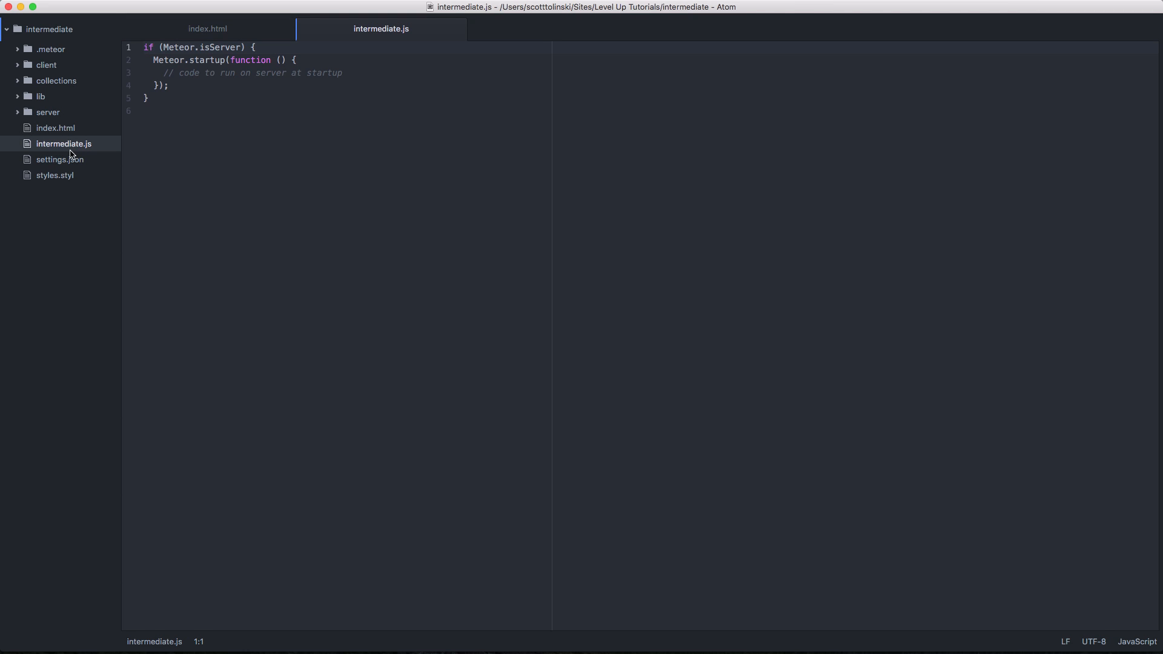
click(60, 160)
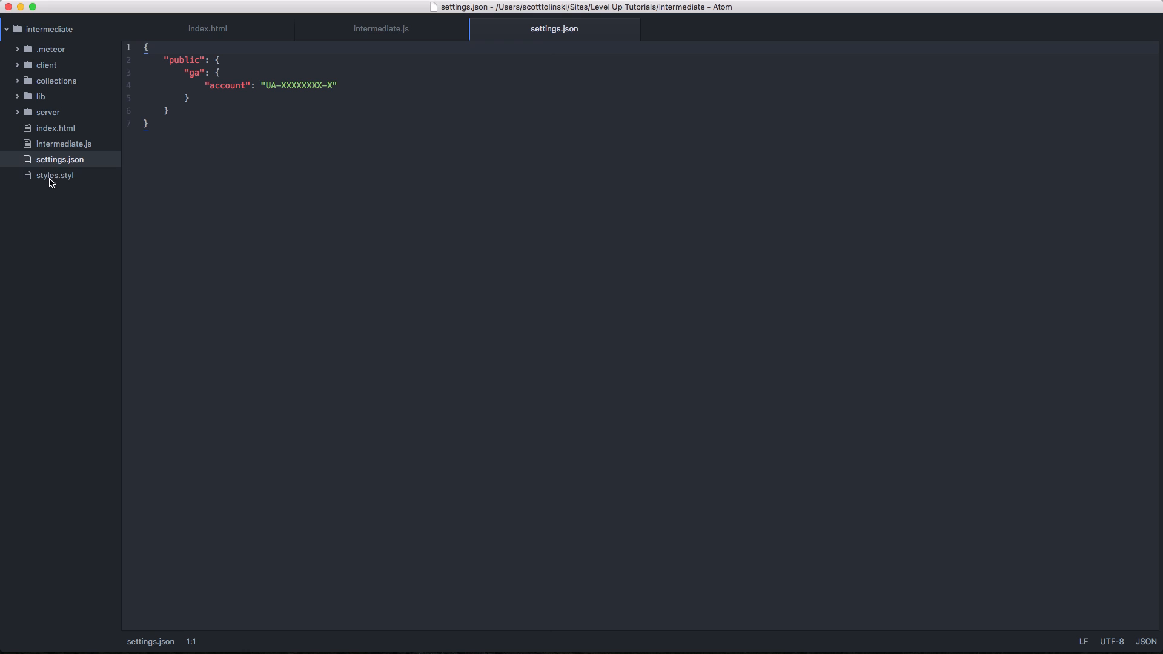
mouse_move(456, 71)
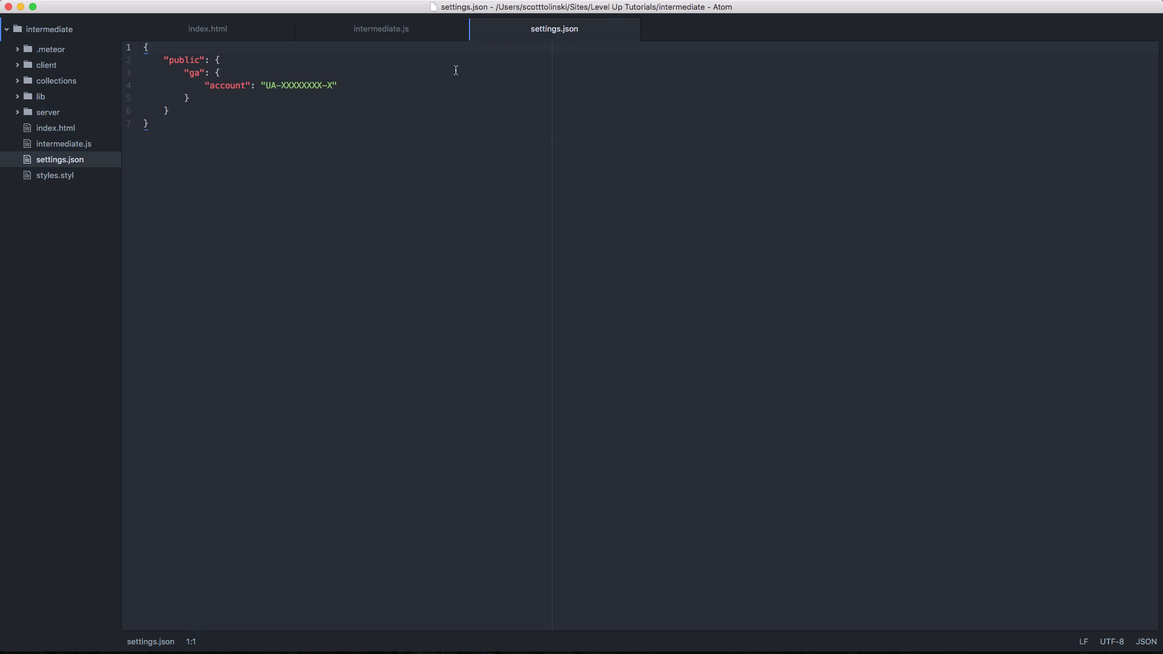
click(54, 176)
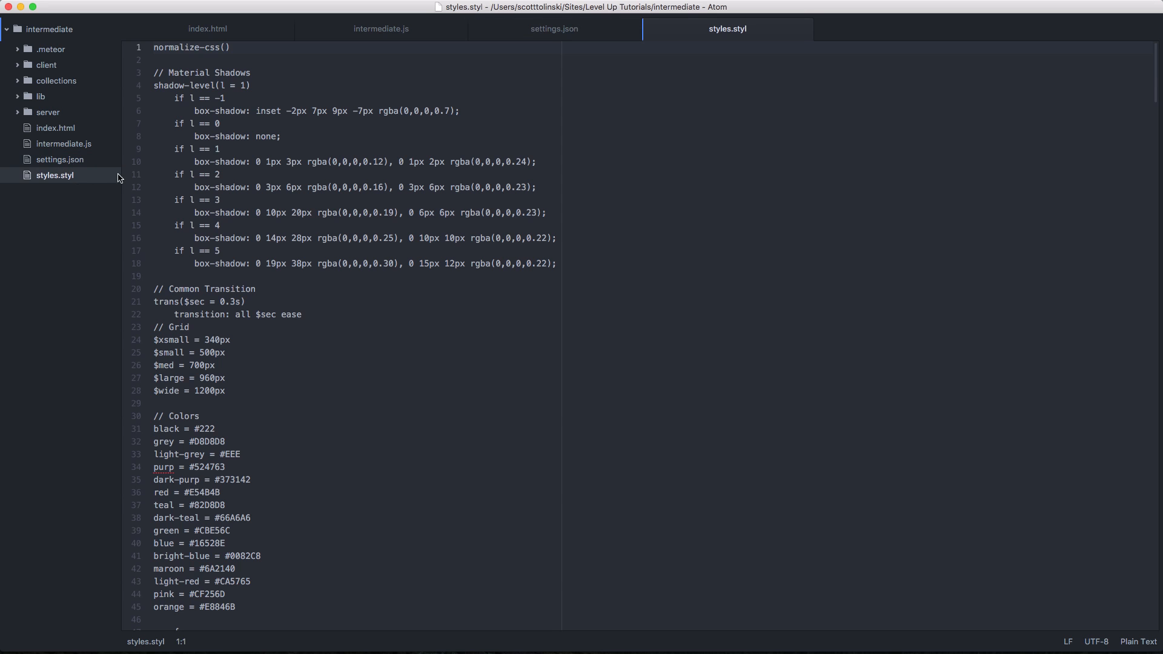
- Close the styles.styl tab and return to viewing intermediate.js
click(245, 301)
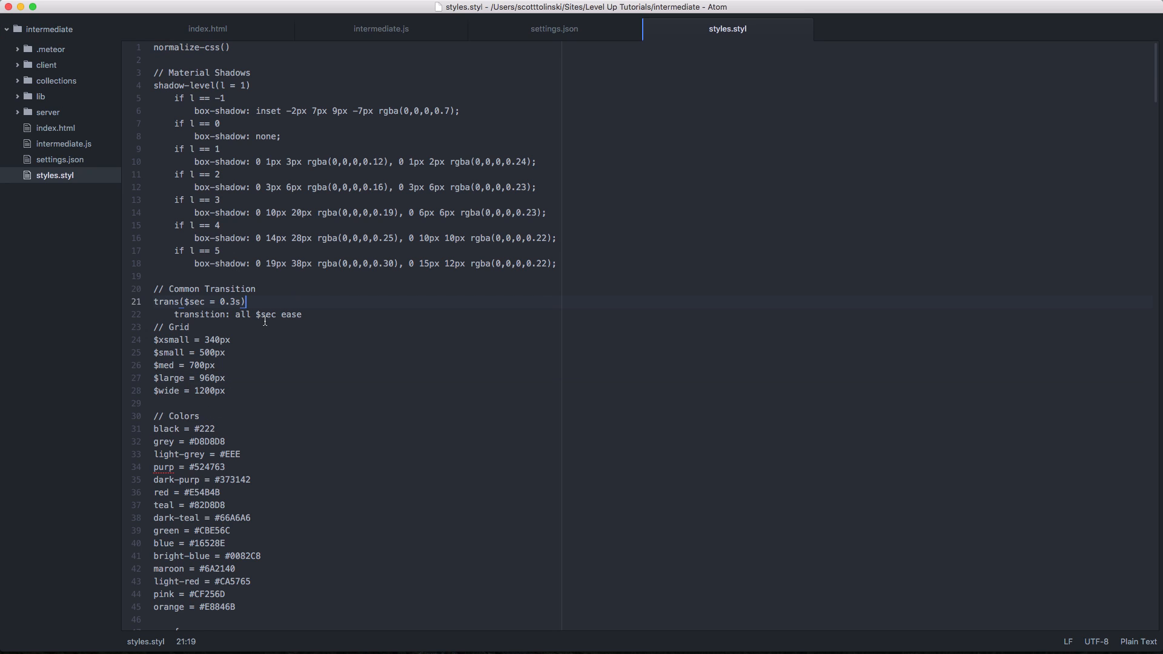
click(554, 29)
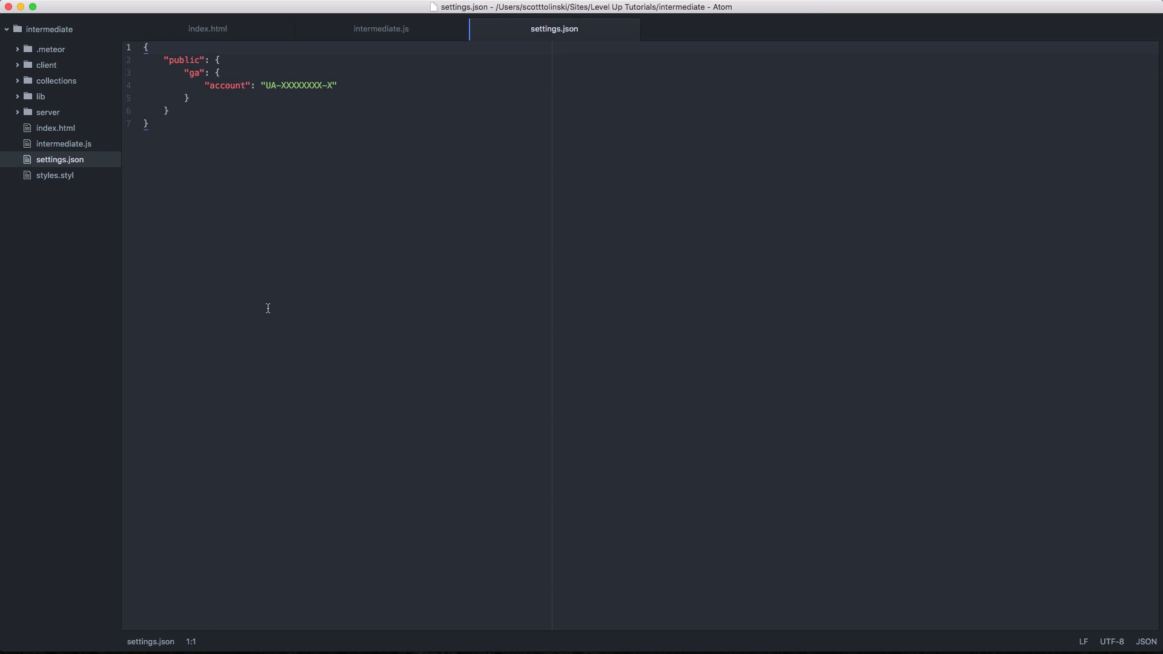
mouse_move(528, 51)
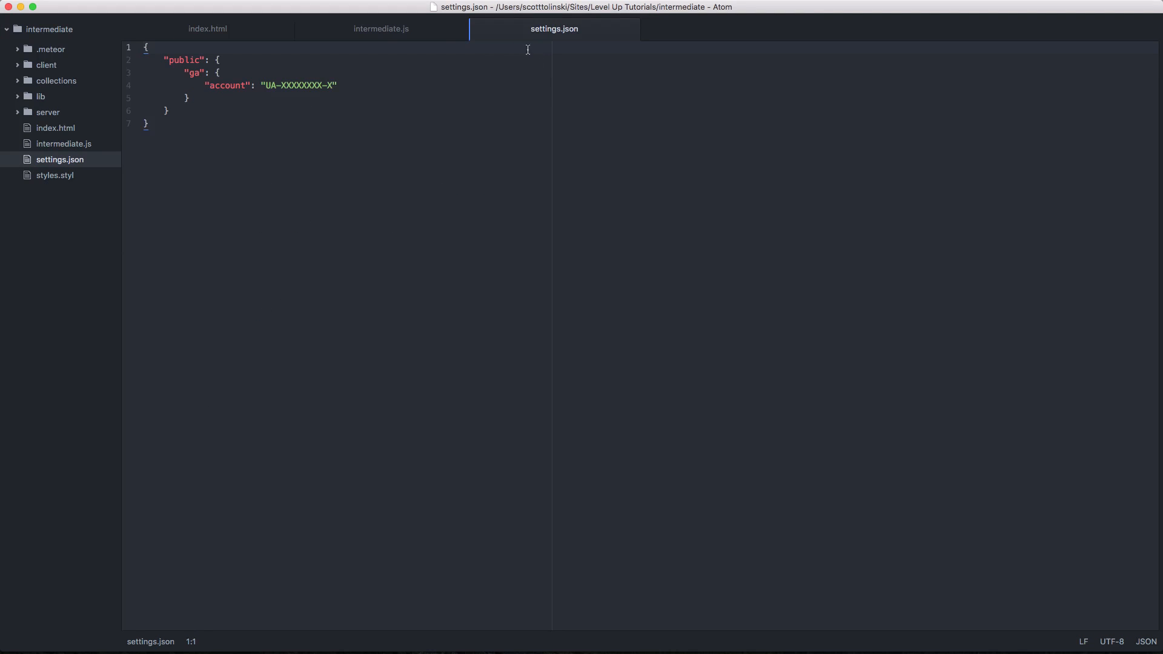
click(392, 29)
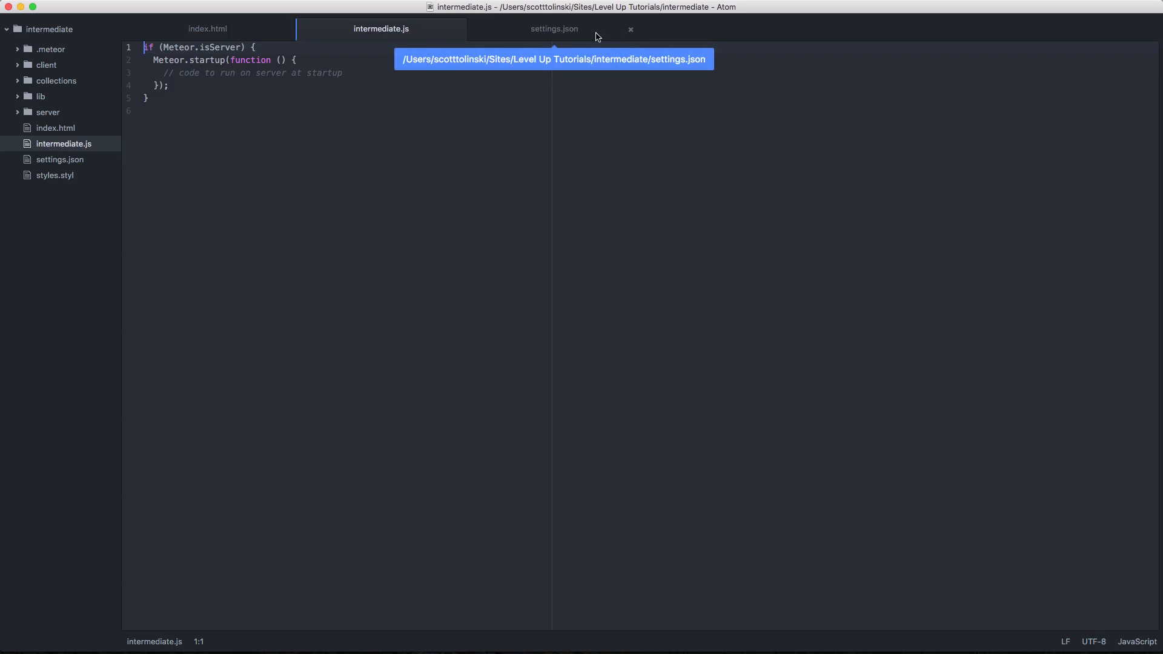
mouse_move(562, 34)
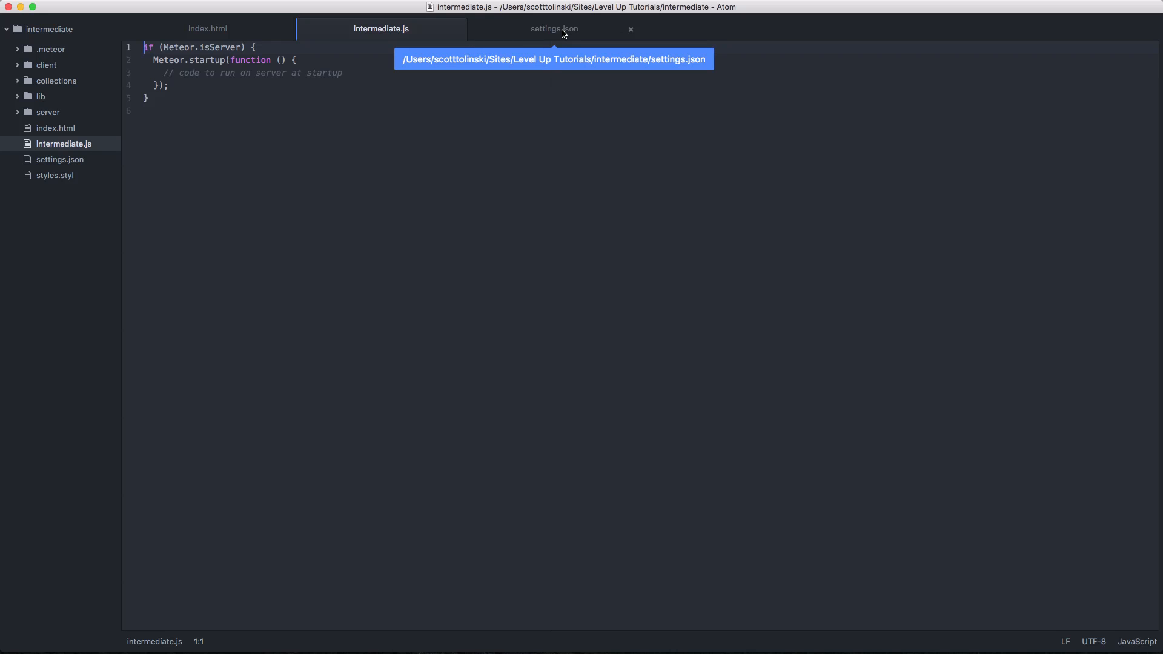
mouse_move(503, 56)
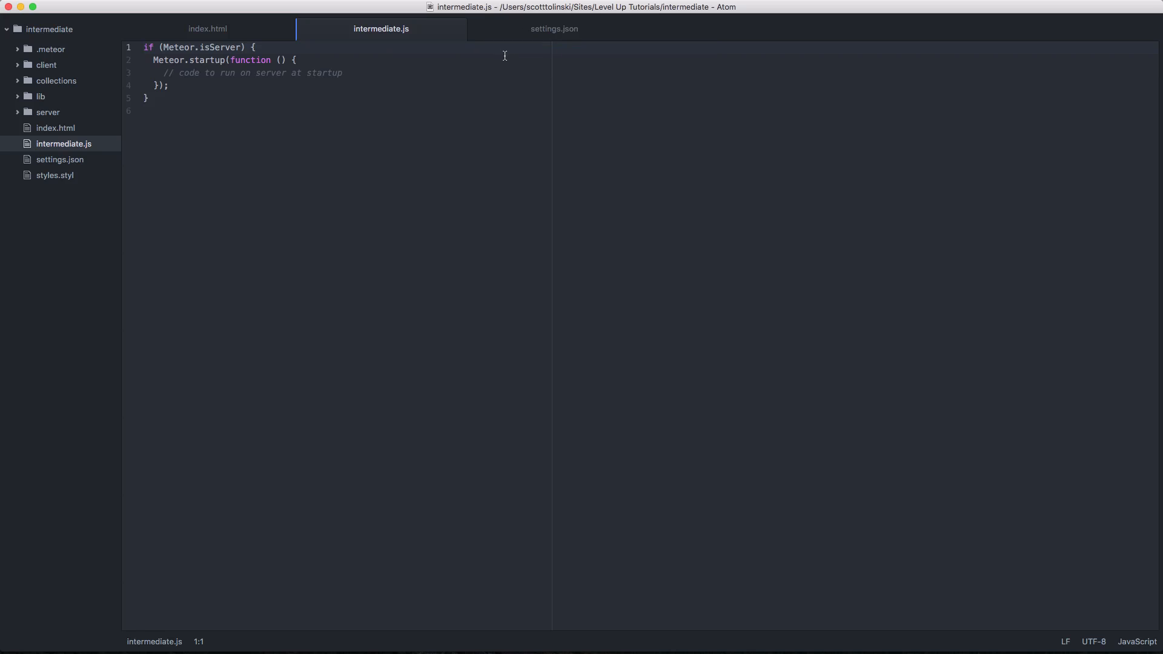
mouse_move(397, 29)
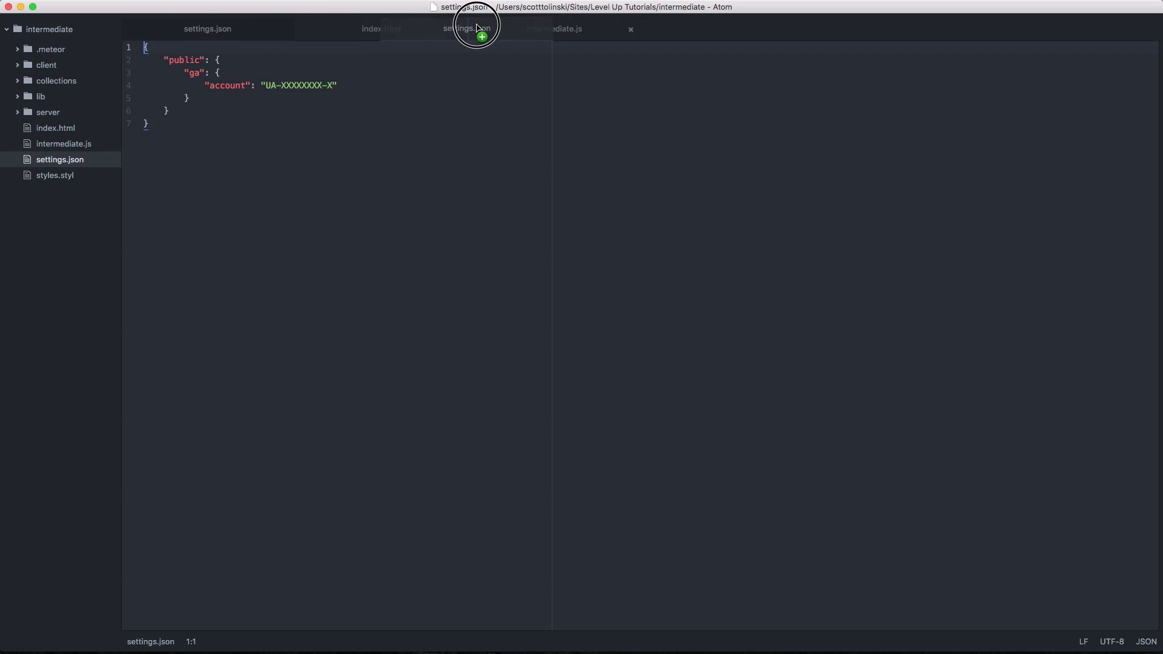
- Move the settings.json tab ahead of intermediate.js
click(555, 29)
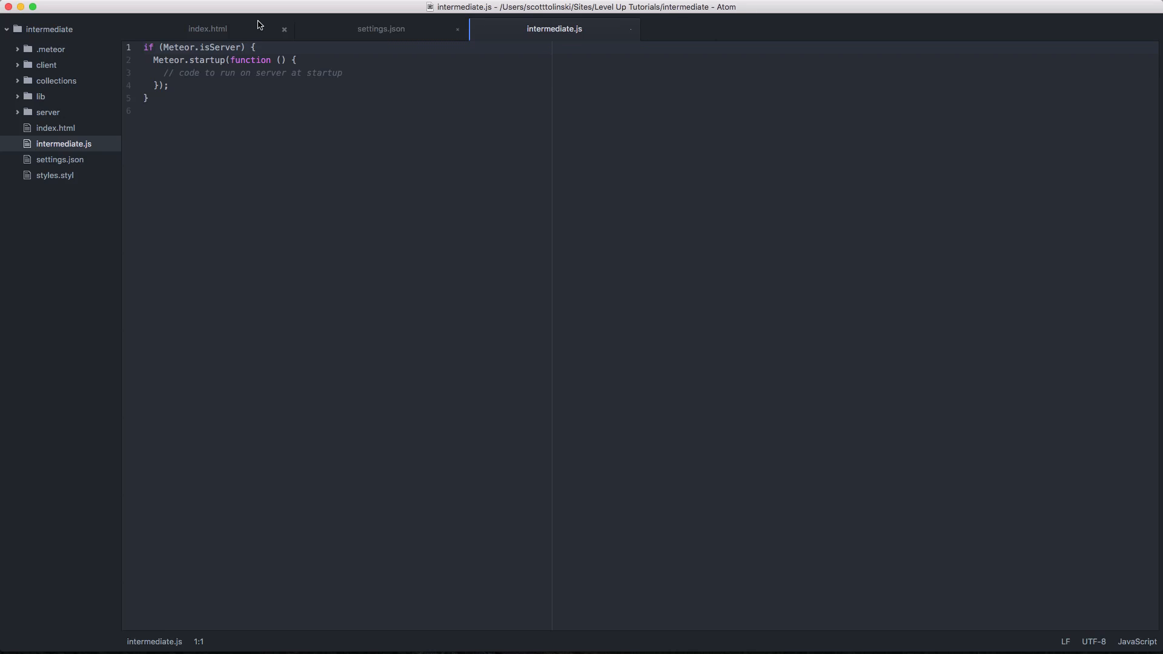
- Dismiss the project folder's context menu and start saving a new untitled file
right_click(44, 29)
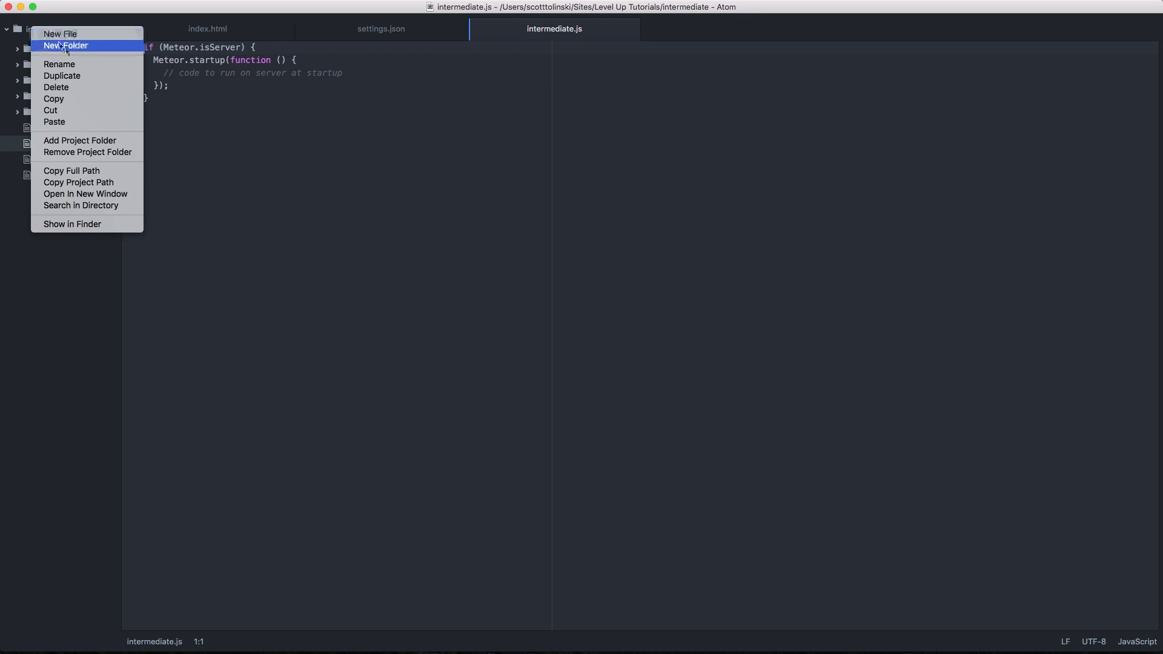
mouse_move(262, 104)
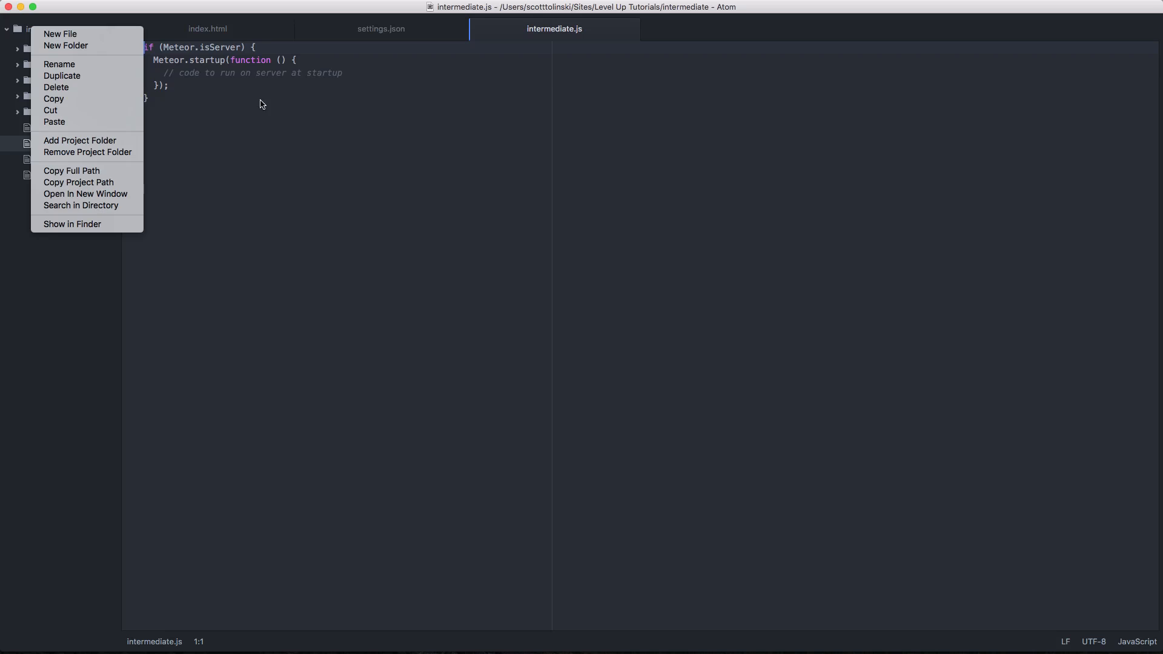
click(502, 315)
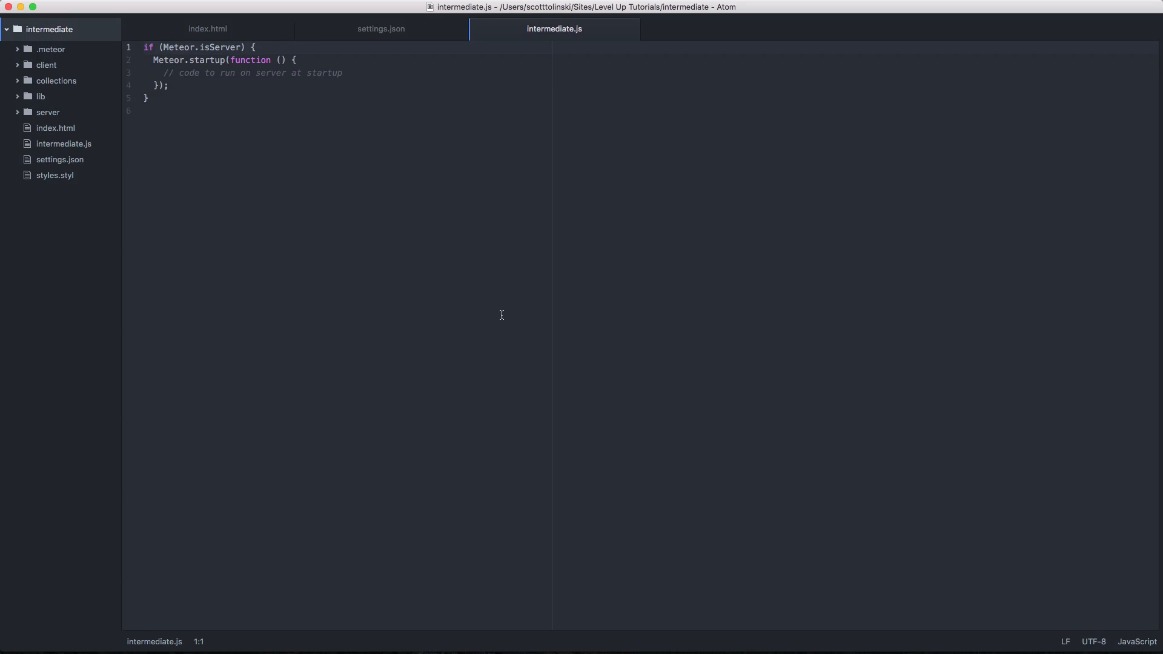
mouse_move(755, 77)
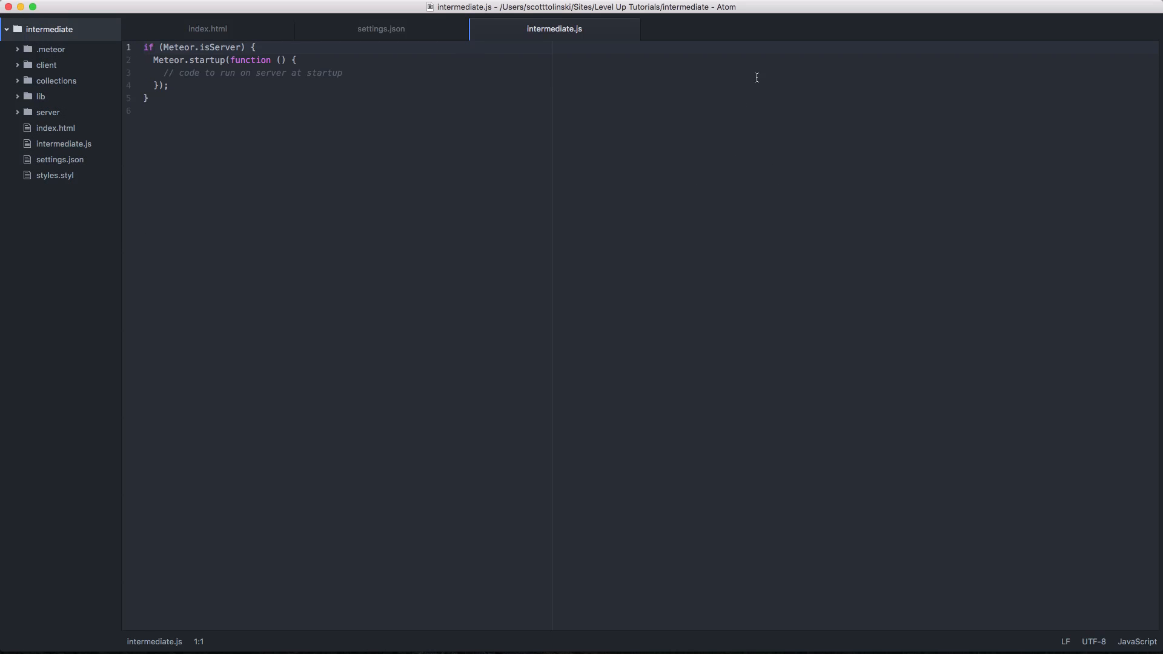
mouse_move(687, 32)
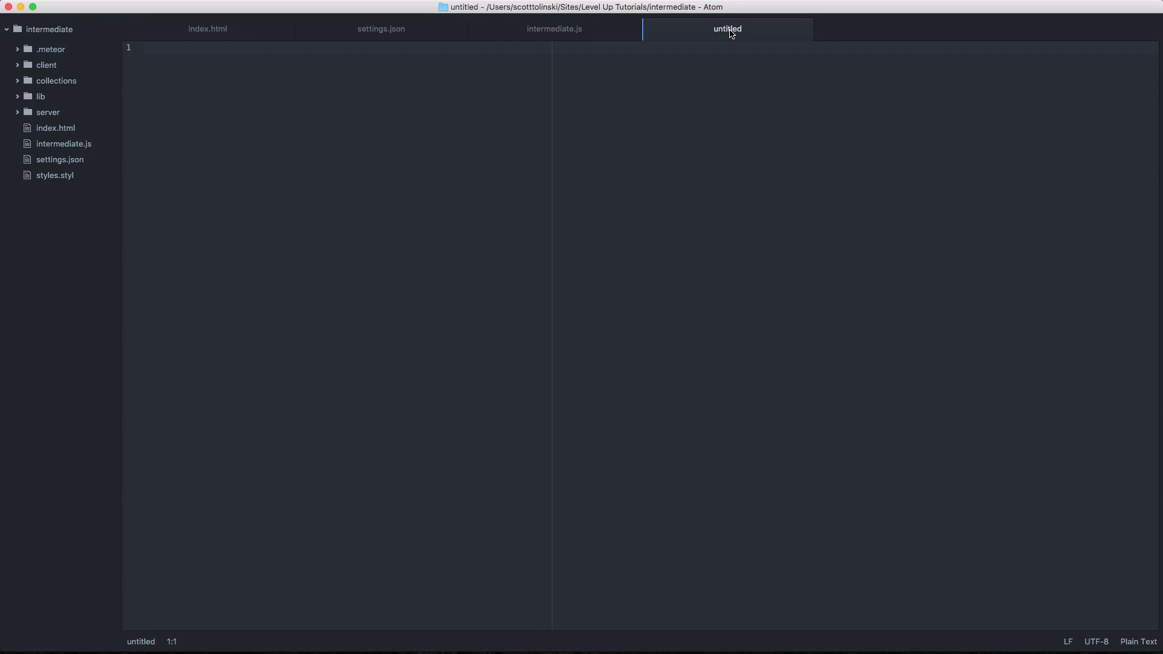
key(cmd+s)
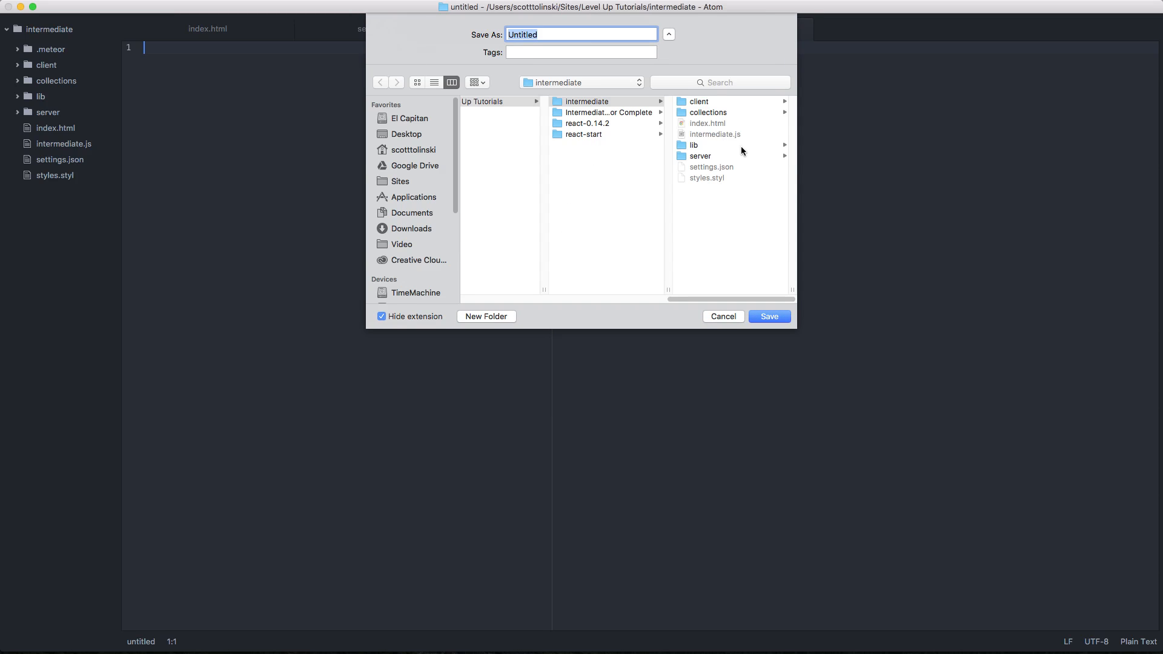
- Cancel the Save As dialog and close the untitled file without saving
click(700, 102)
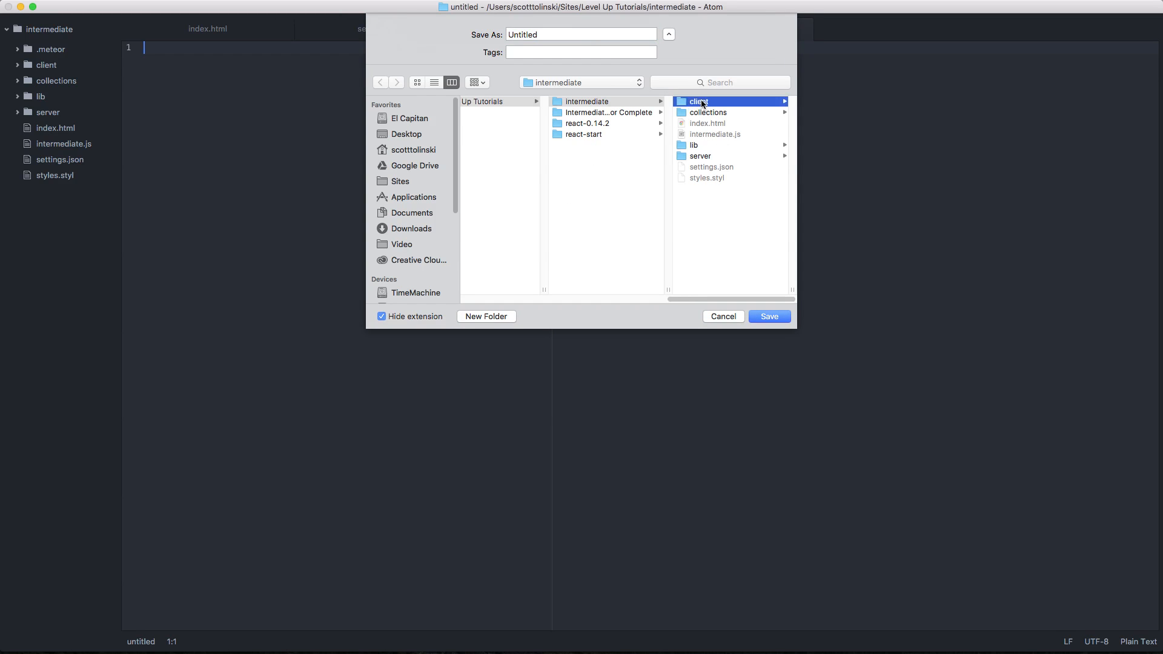
click(699, 101)
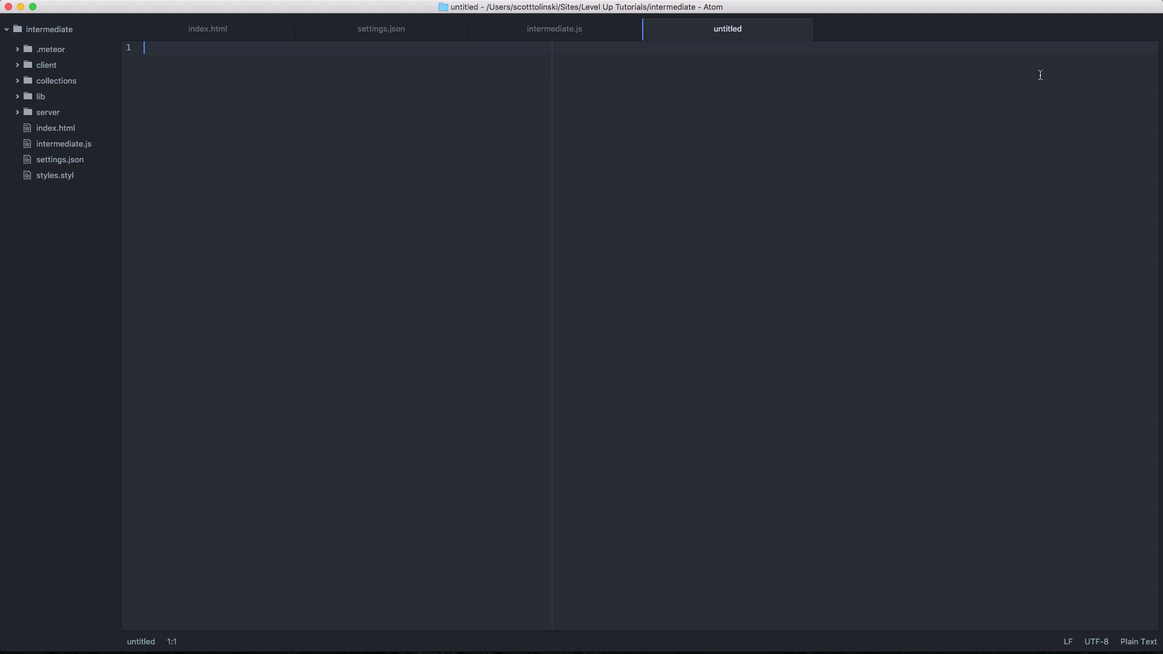
click(555, 29)
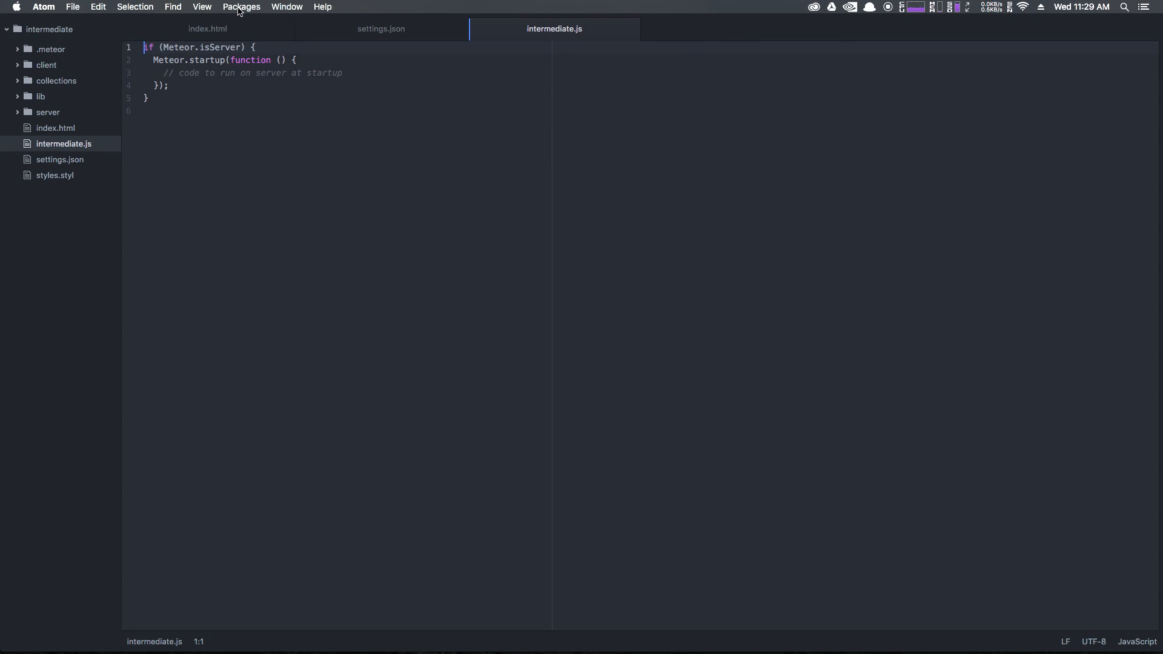
- Split the editor into settings.json and intermediate.js panes and adjust the divider
click(202, 6)
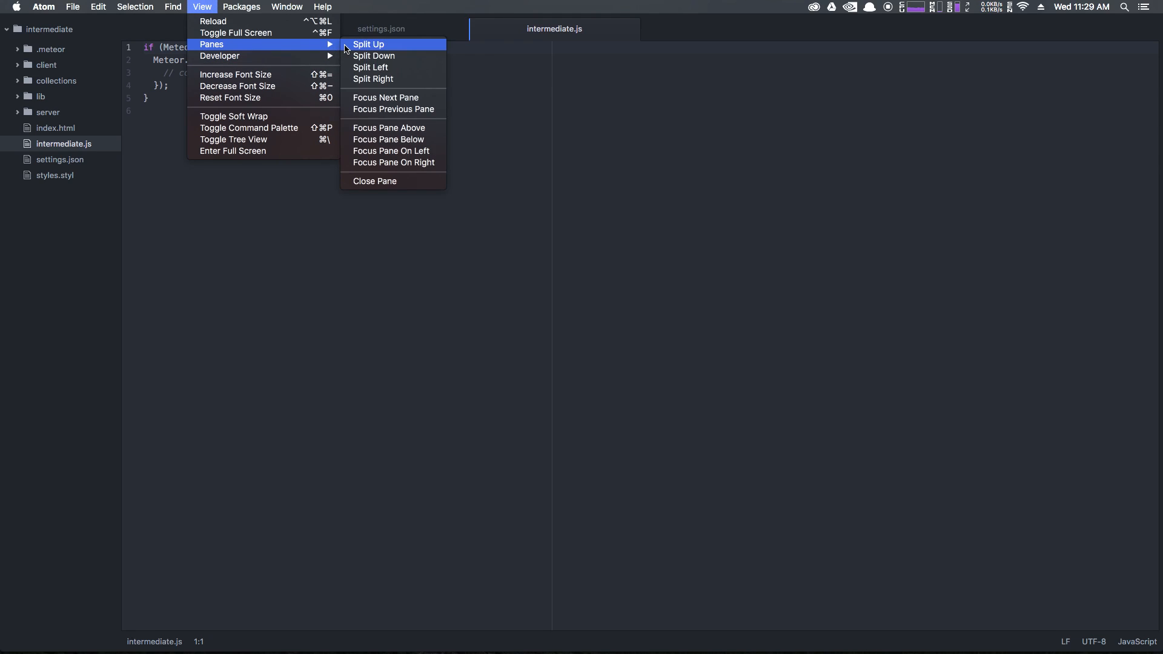
mouse_move(379, 56)
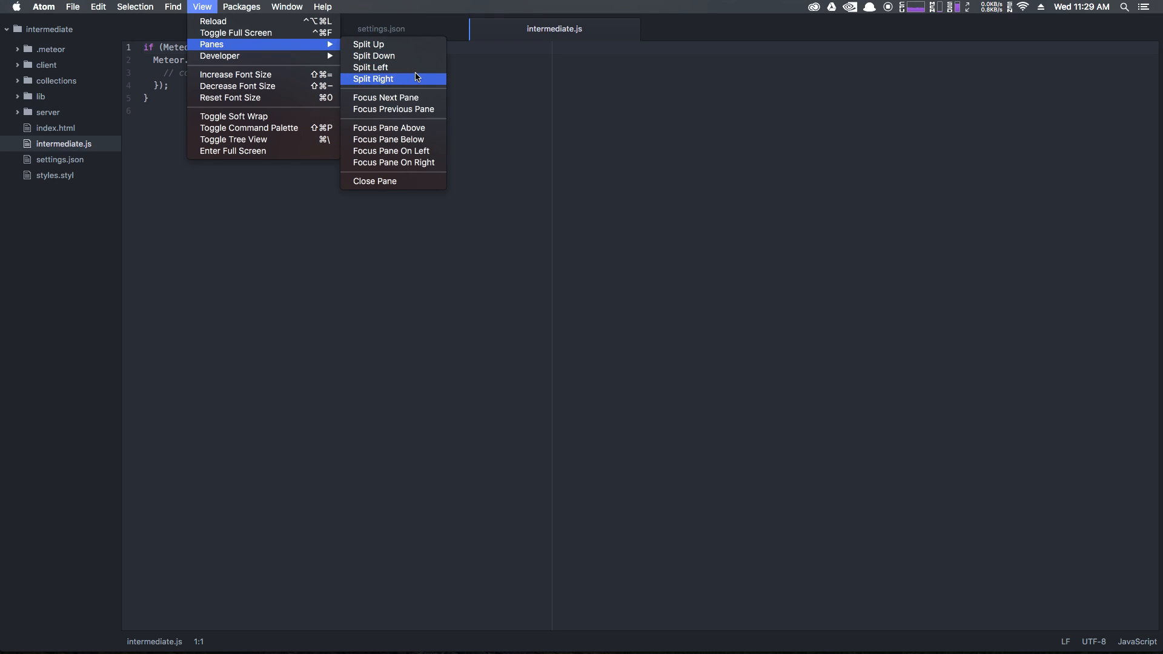
mouse_move(404, 59)
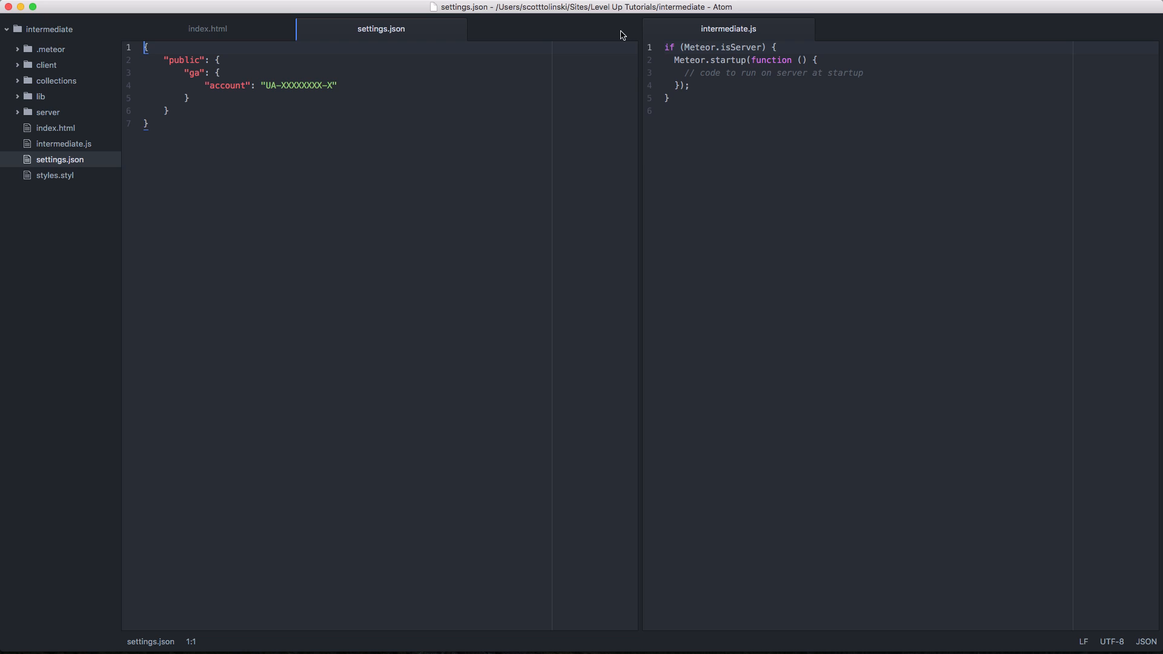
drag(634, 172, 566, 172)
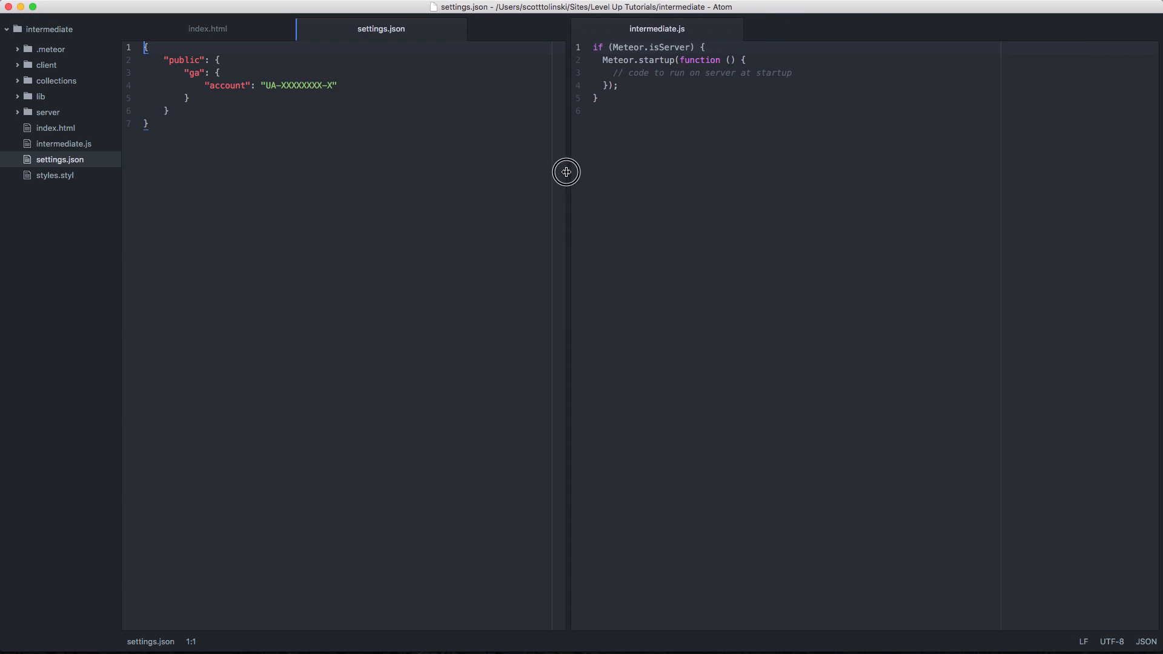
drag(565, 172, 682, 161)
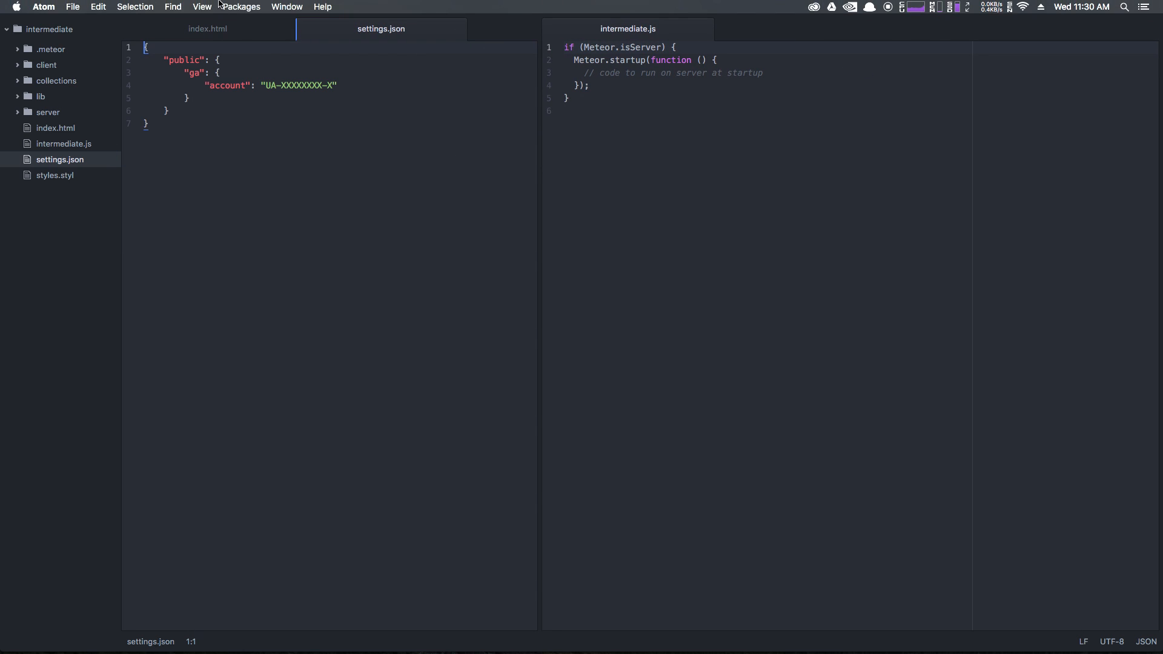
click(201, 6)
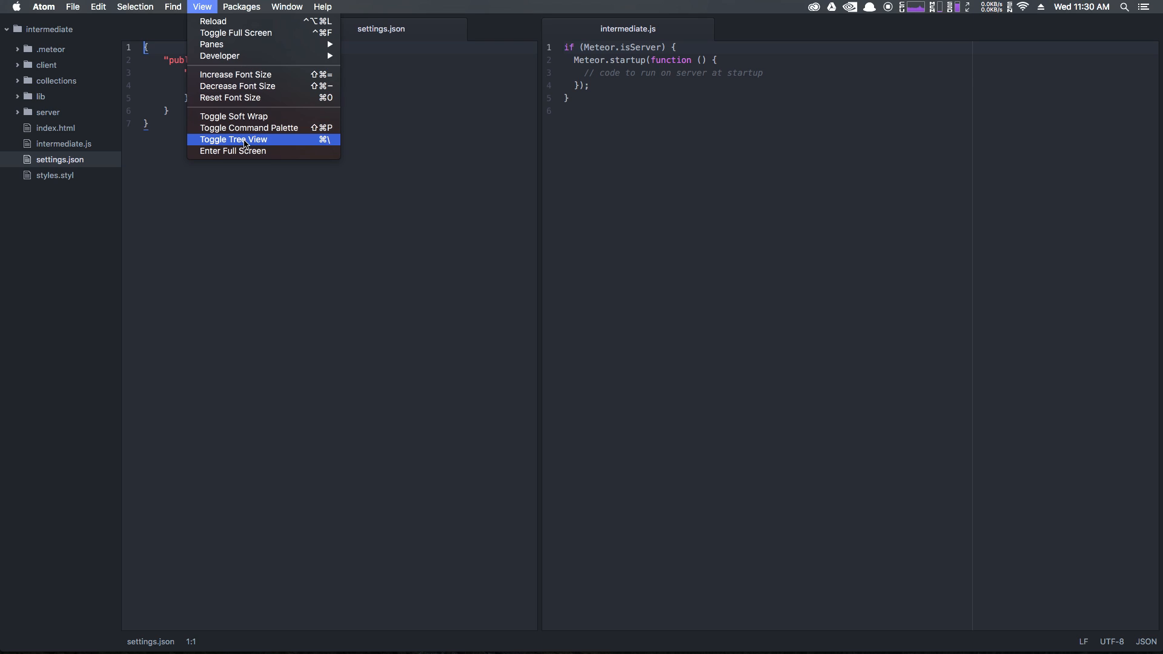
click(232, 139)
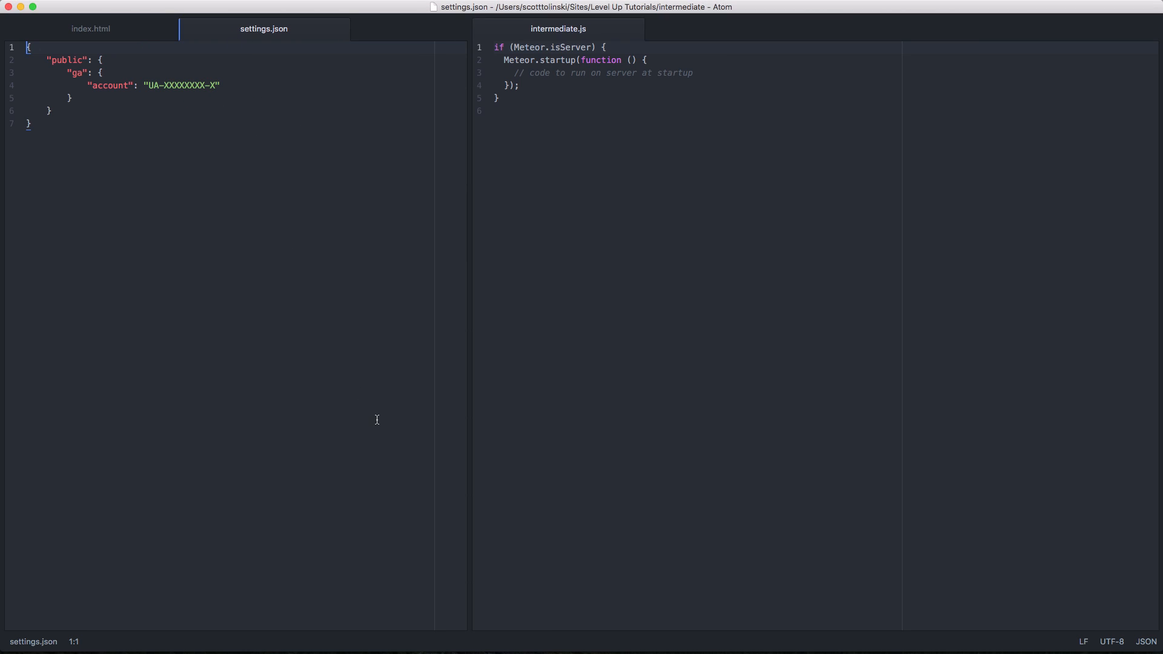
mouse_move(449, 455)
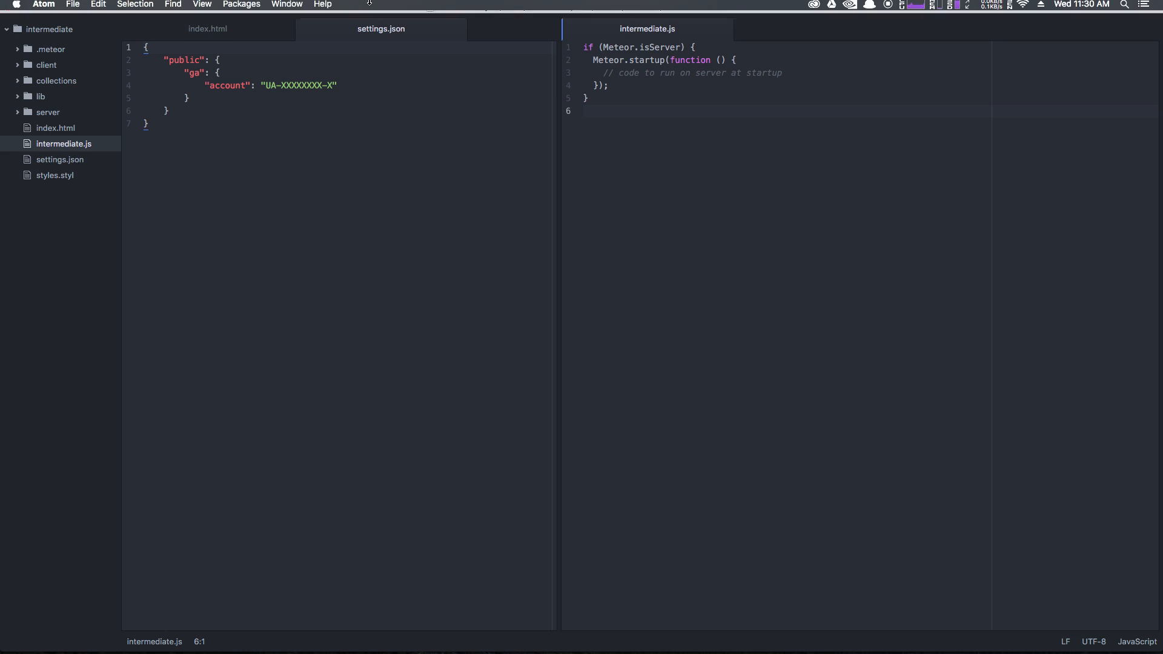
- Split the right pane down and move settings.json into the lower right pane
click(201, 6)
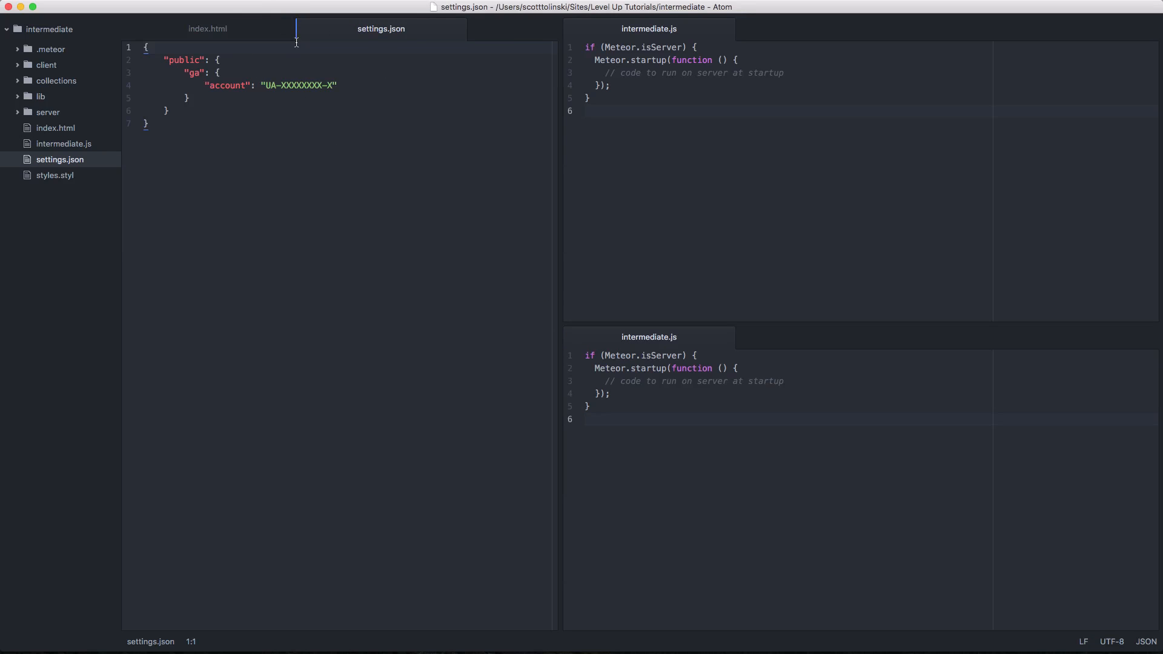
drag(381, 28, 621, 332)
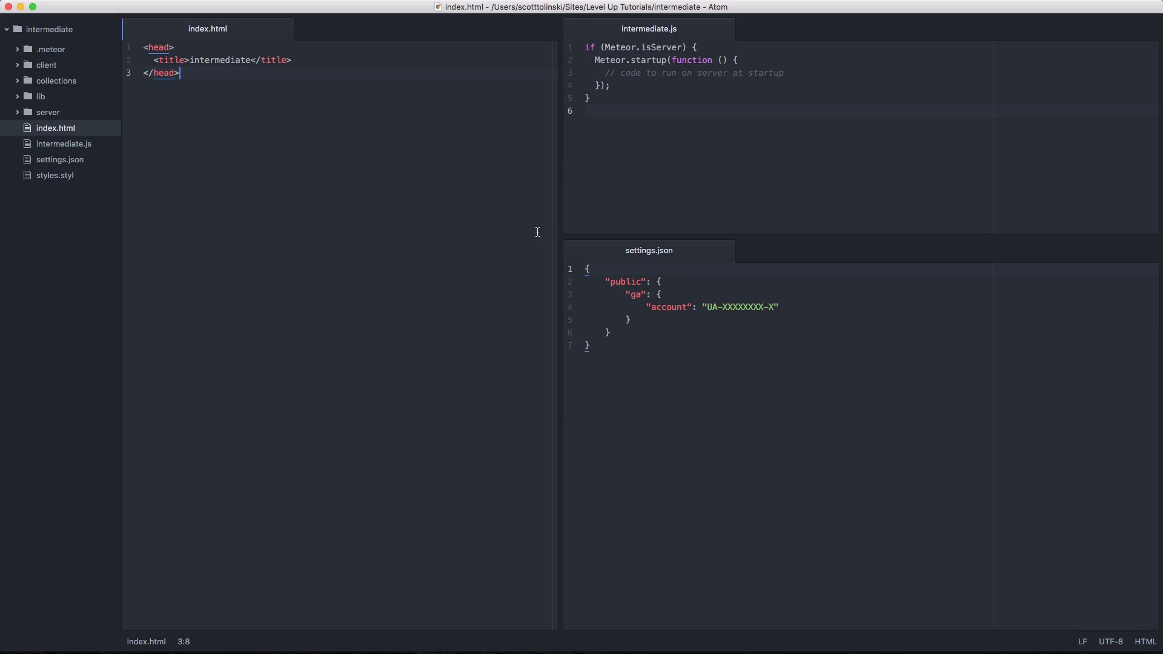
mouse_move(629, 210)
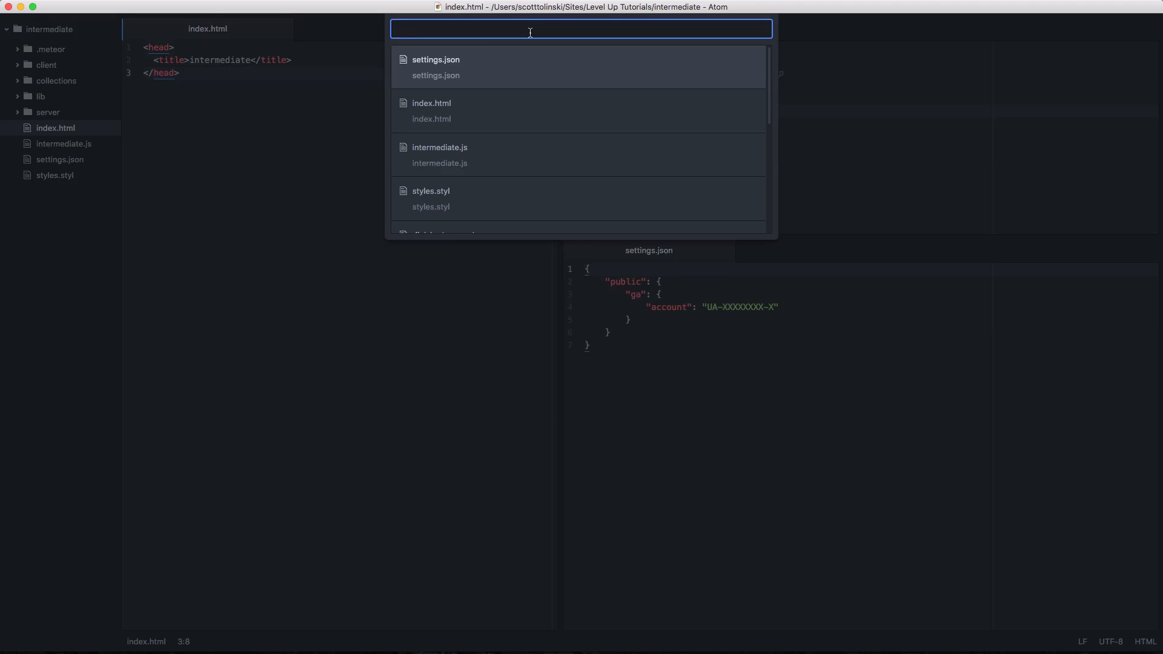
- Use the fuzzy finder to open styles.styl and settings.json in the left pane
text(se)
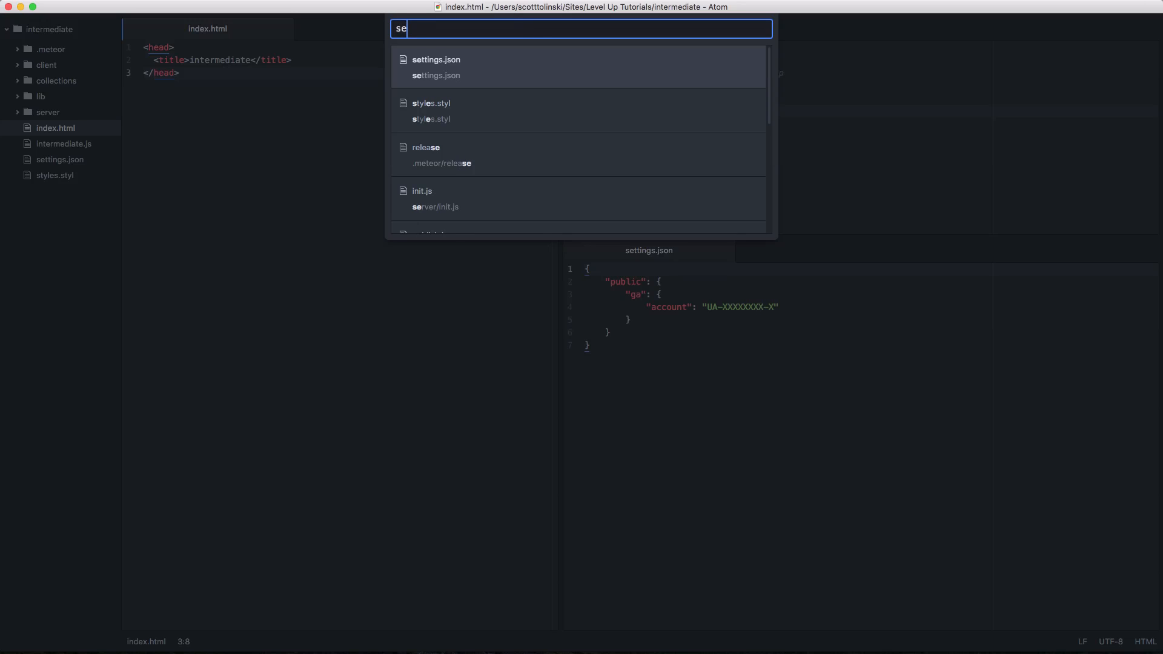
text(styel)
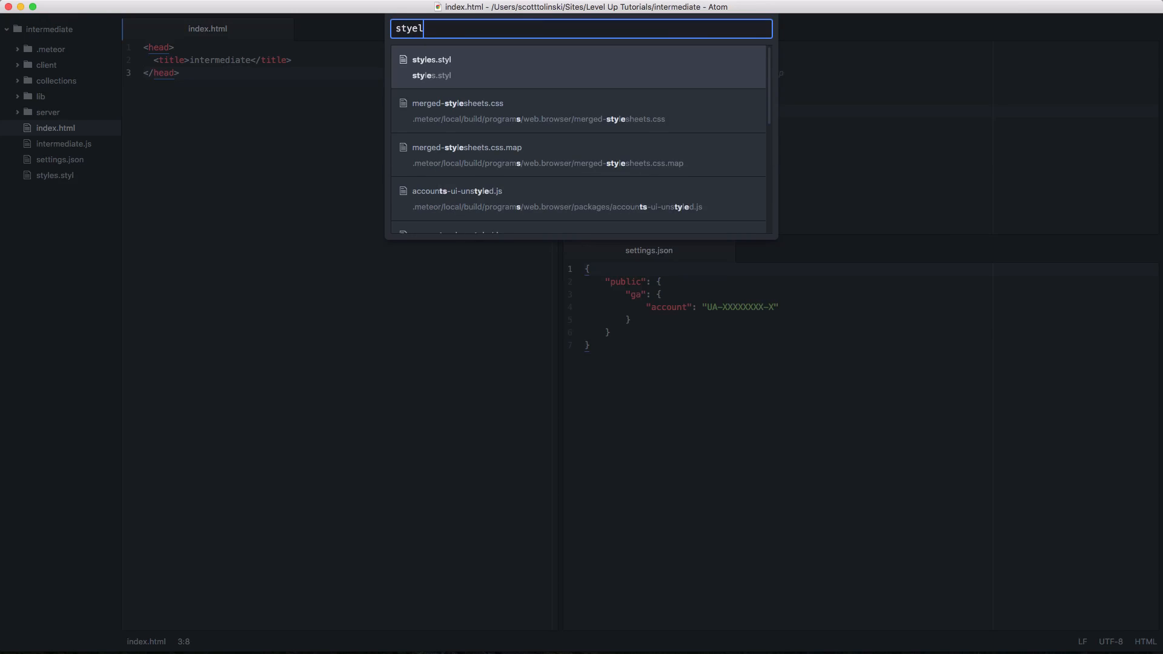
click(430, 67)
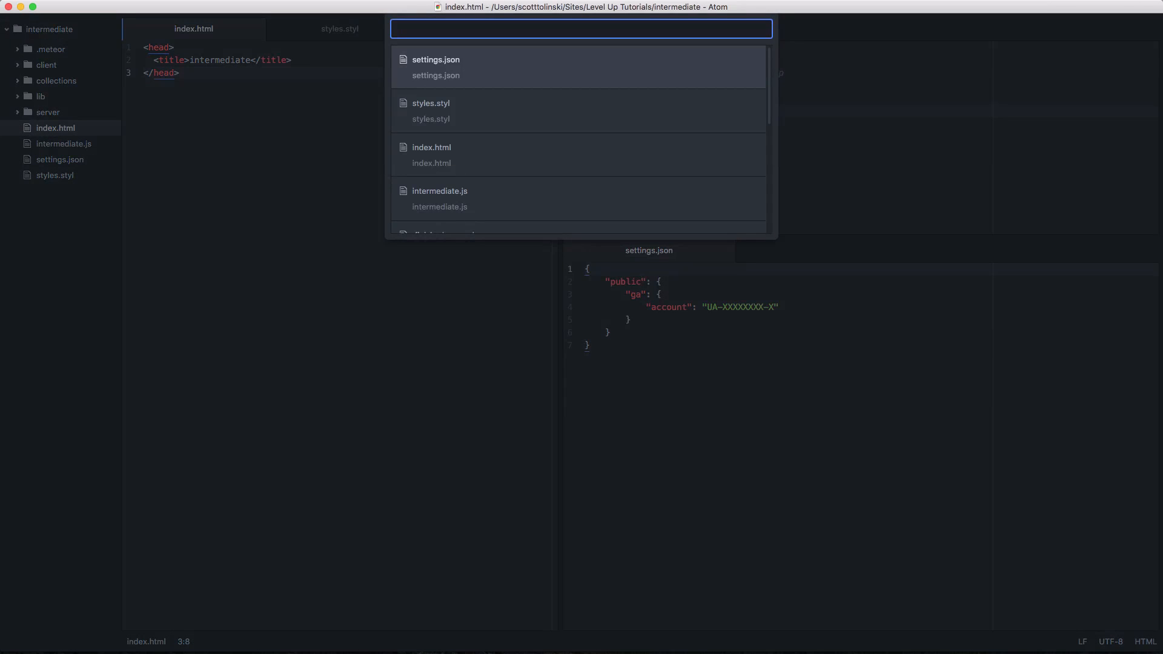
click(440, 191)
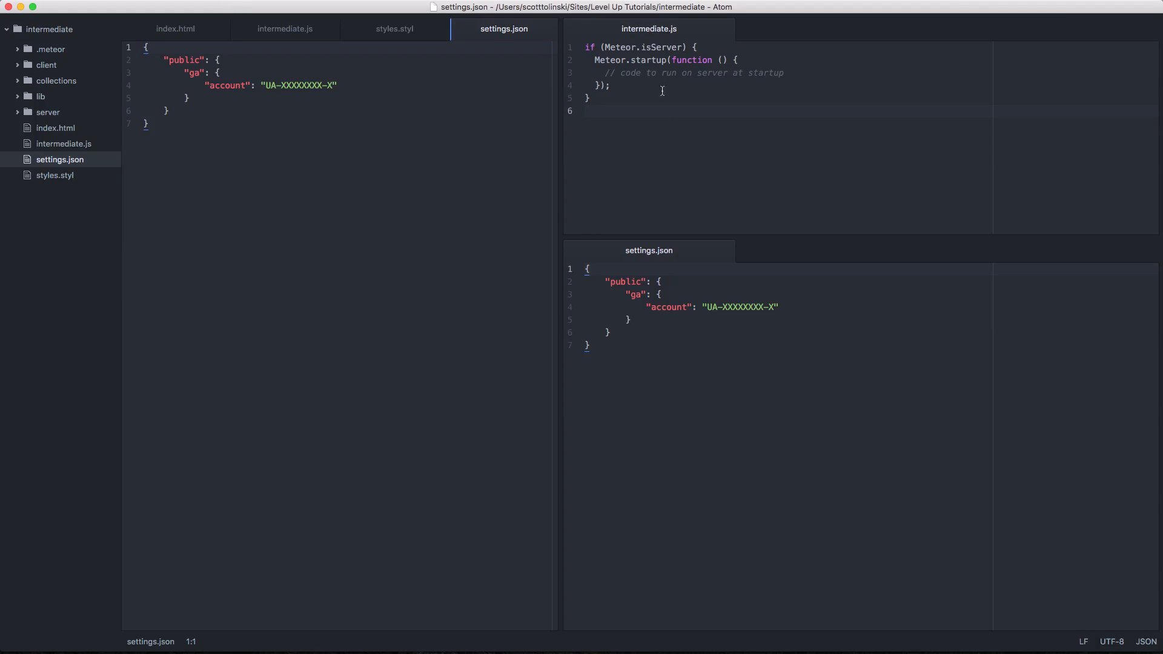
- Show styles.styl then intermediate.js in the left pane
click(394, 29)
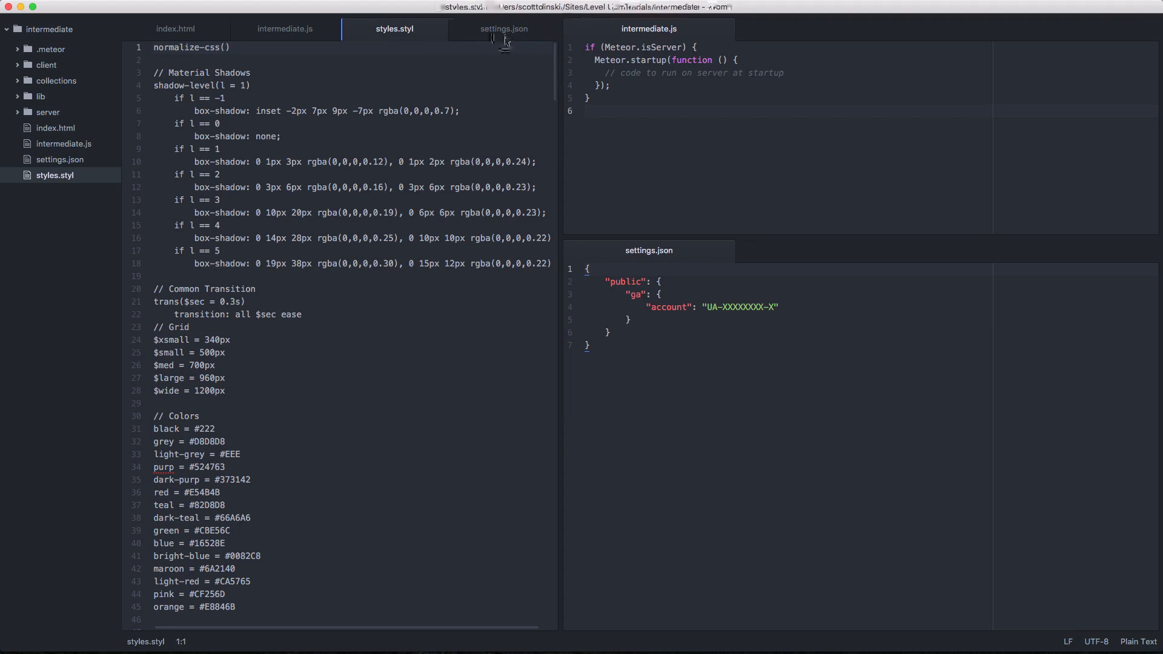
click(284, 29)
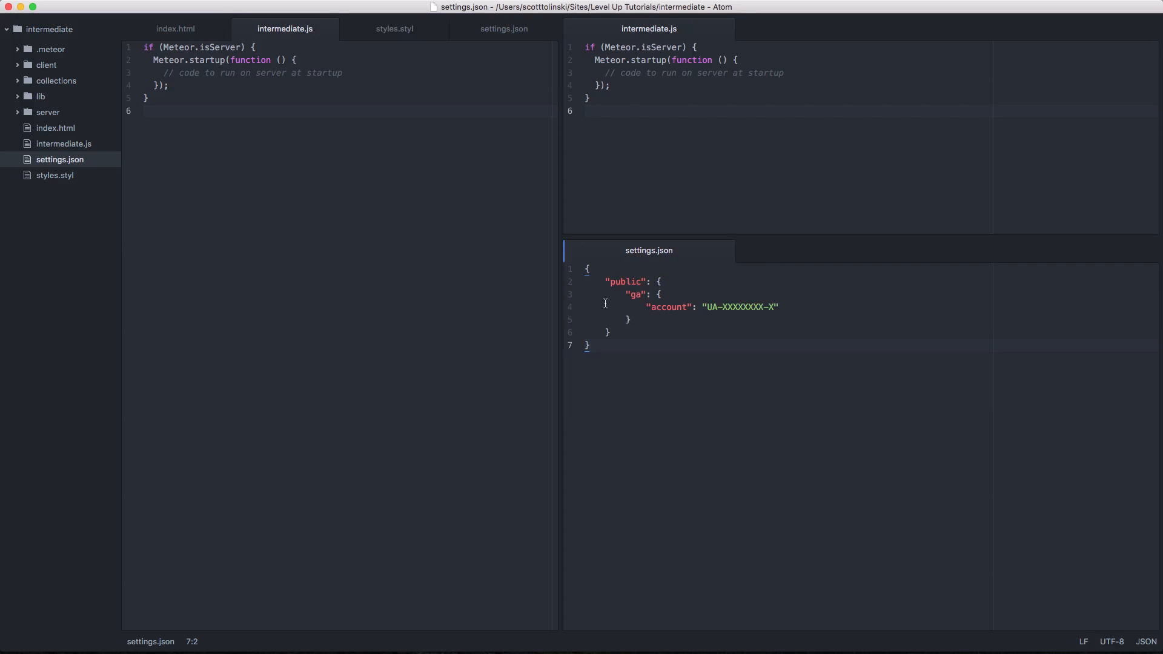
mouse_move(552, 295)
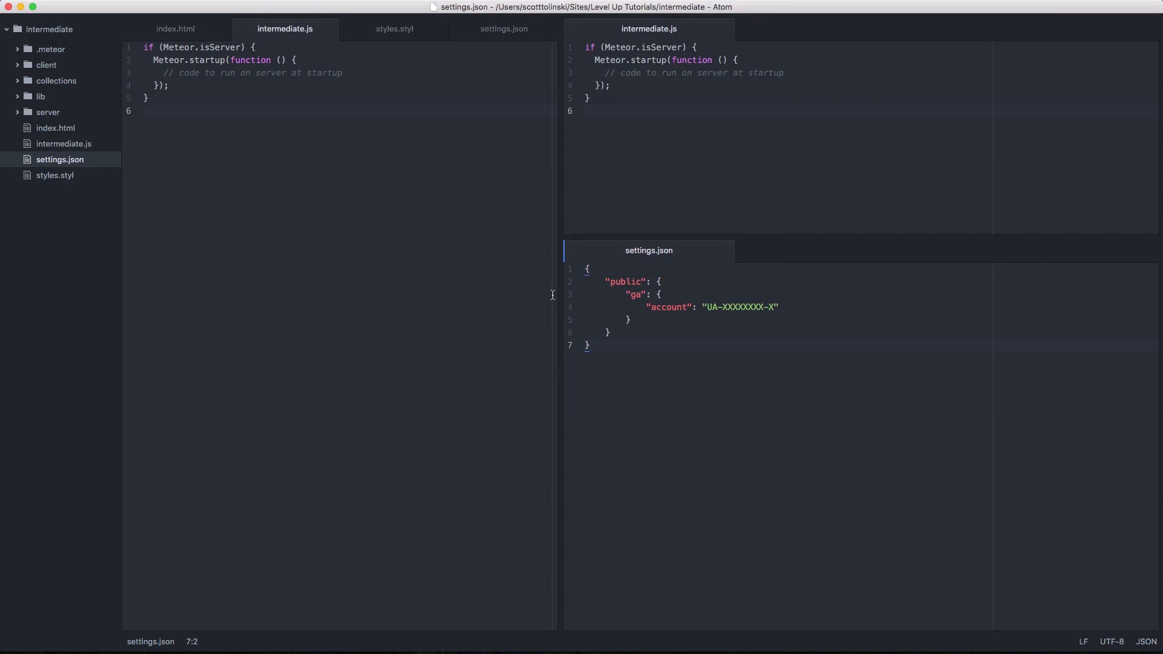